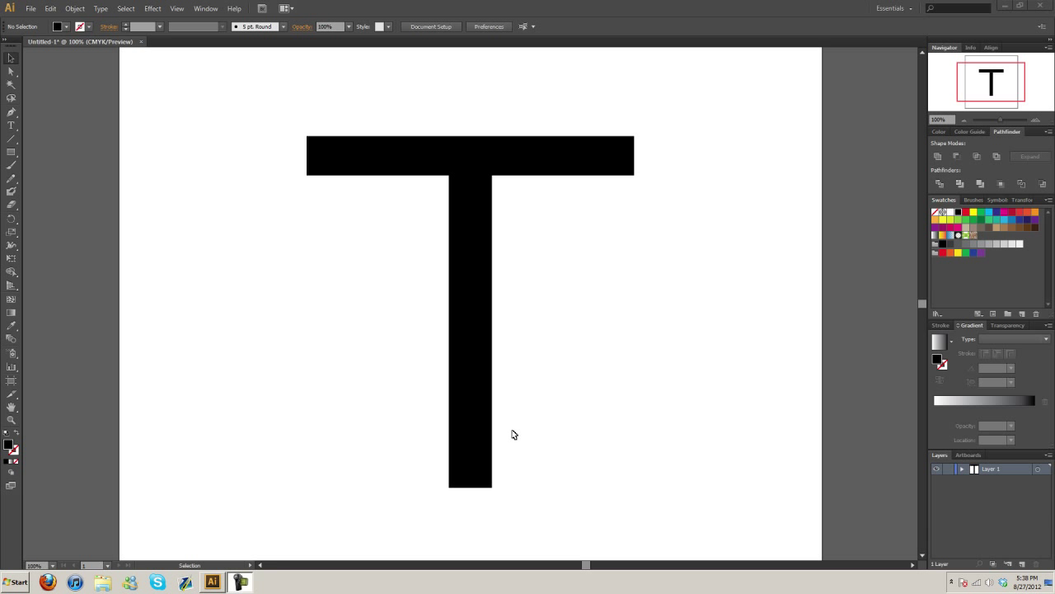
# - Draw a small circle over the left end of the T's crossbar
pyautogui.click(963, 119)
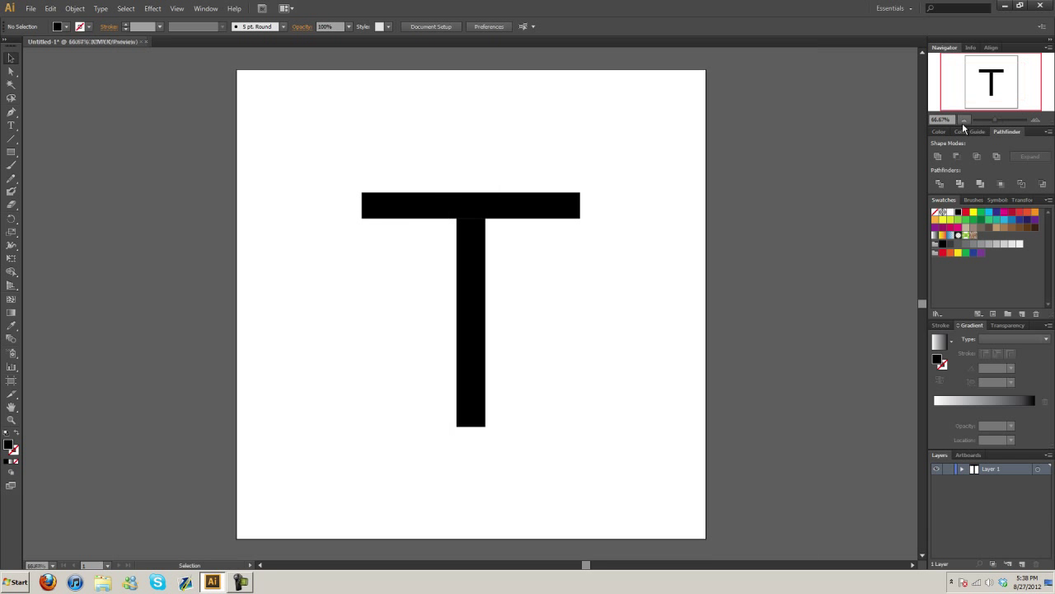
pyautogui.moveTo(963, 121)
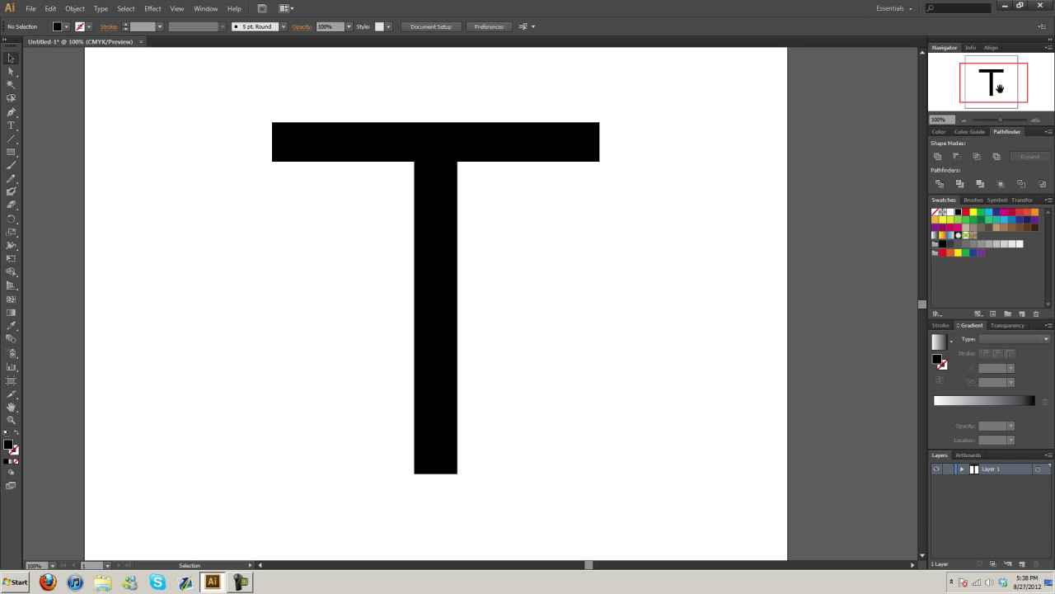
pyautogui.moveTo(779, 316)
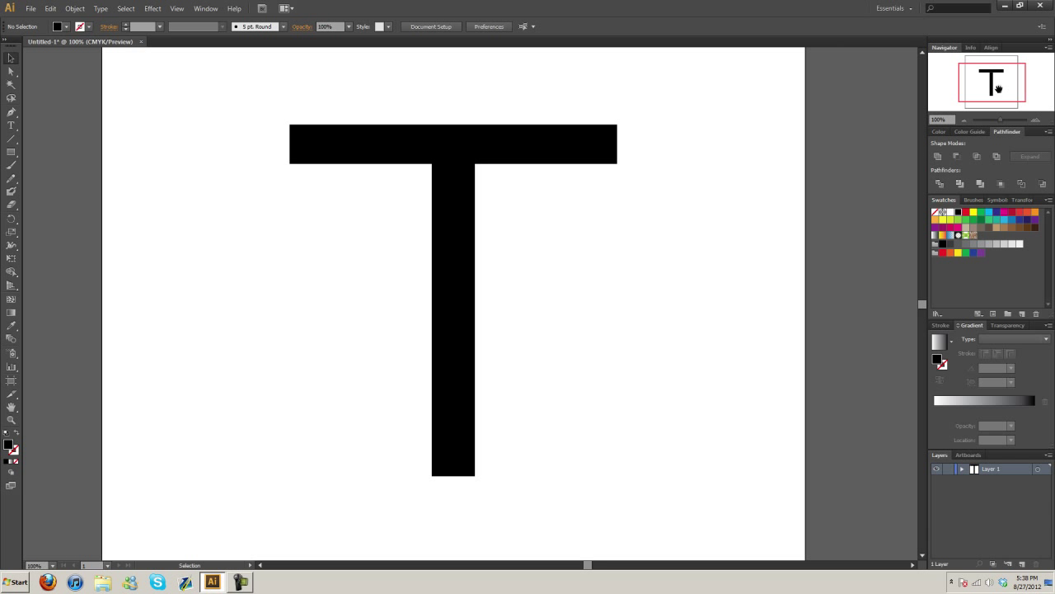
pyautogui.moveTo(383, 171)
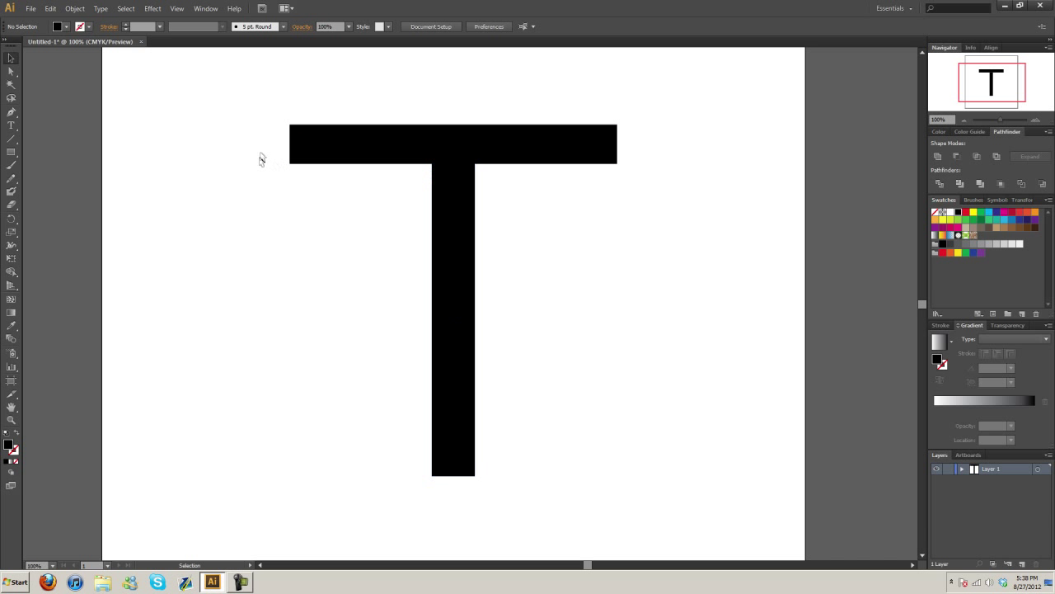
pyautogui.moveTo(269, 150)
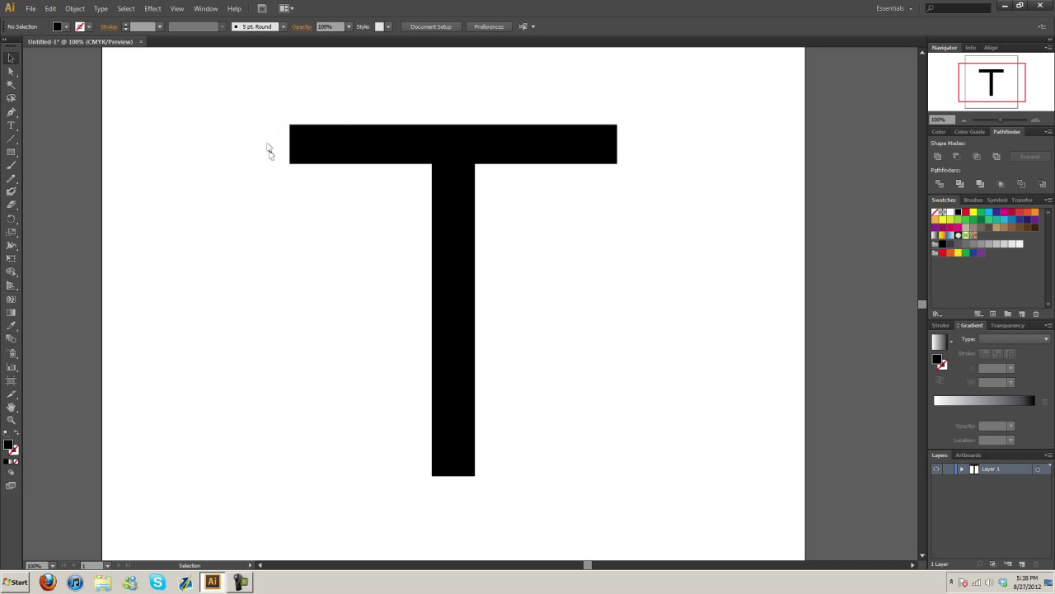
pyautogui.moveTo(409, 282)
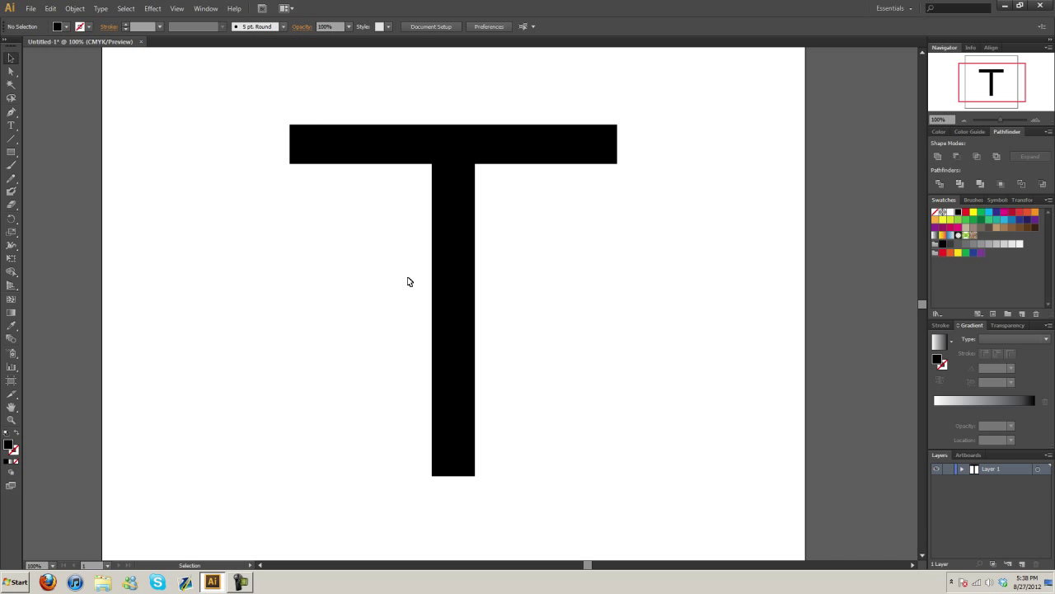
pyautogui.moveTo(818, 254)
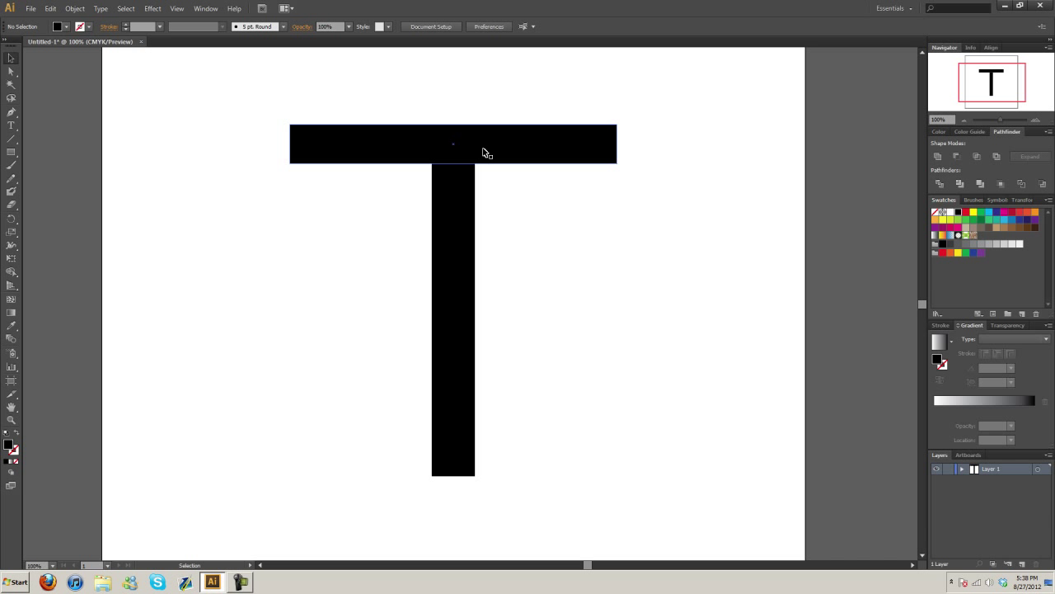
pyautogui.moveTo(485, 154)
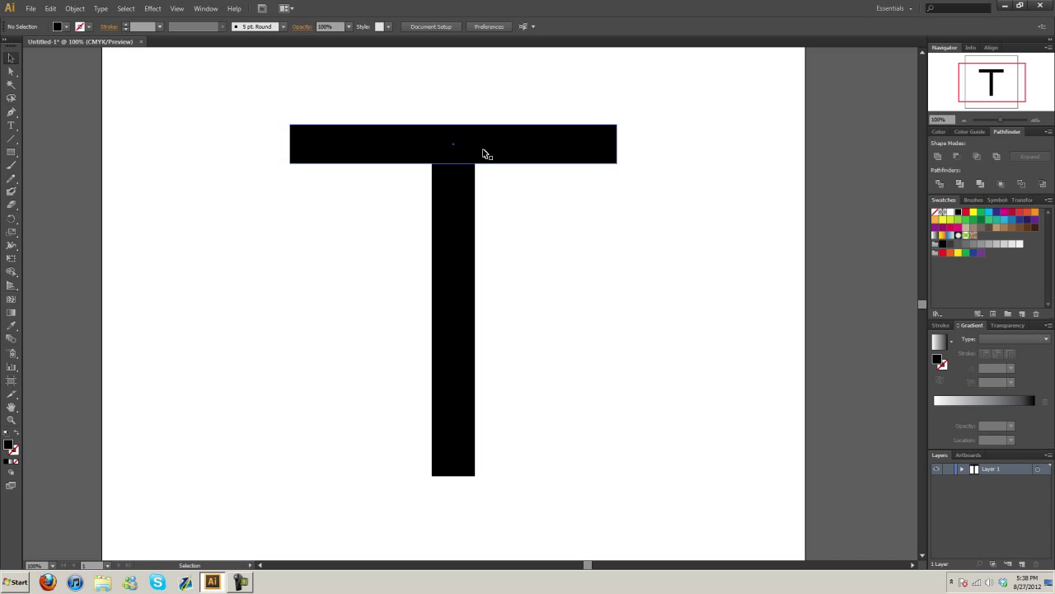
pyautogui.moveTo(456, 165)
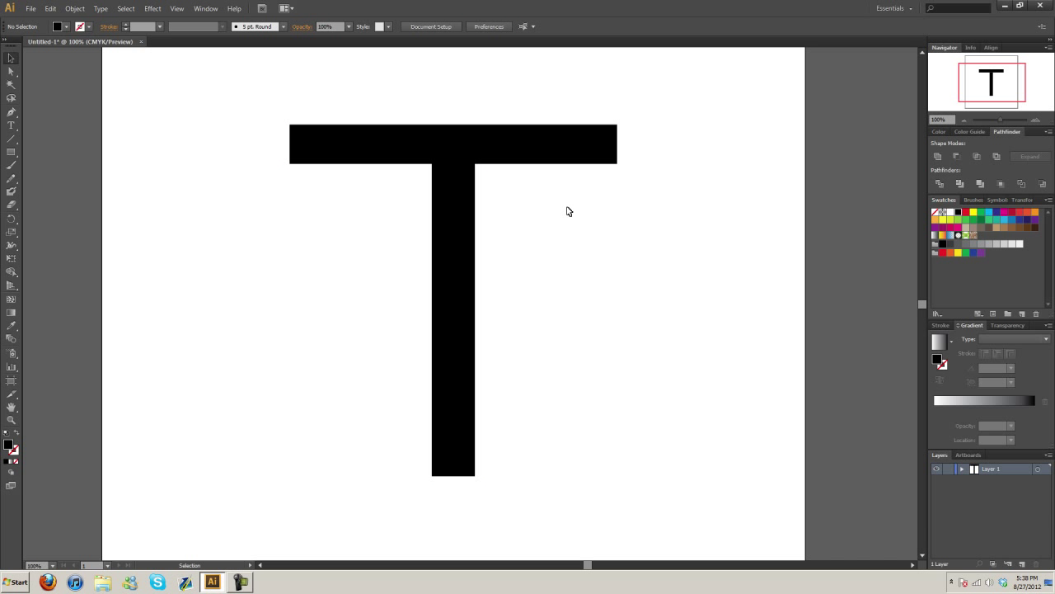
pyautogui.moveTo(396, 170)
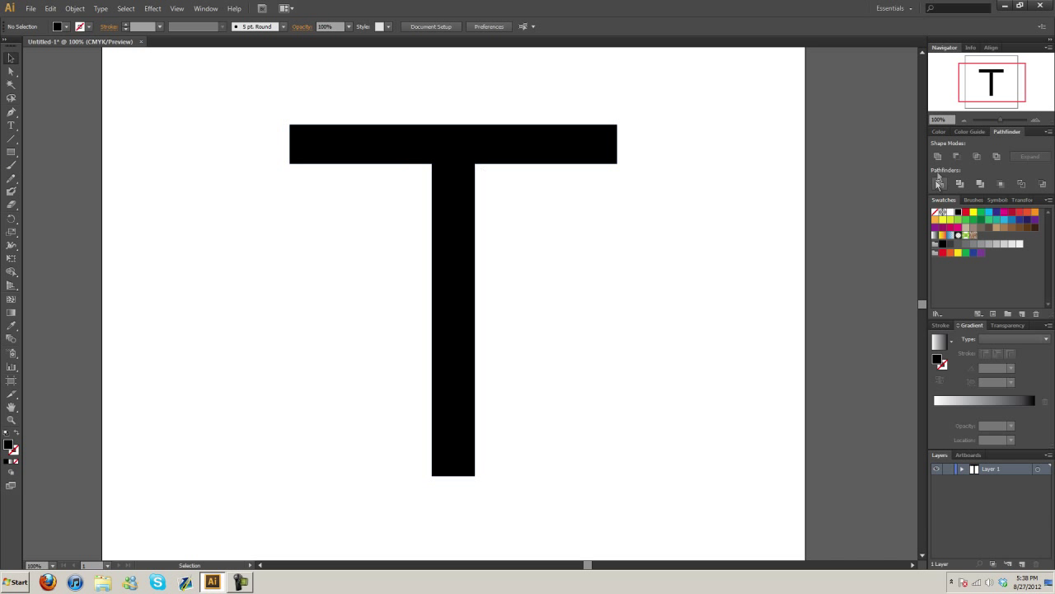
pyautogui.moveTo(51, 180)
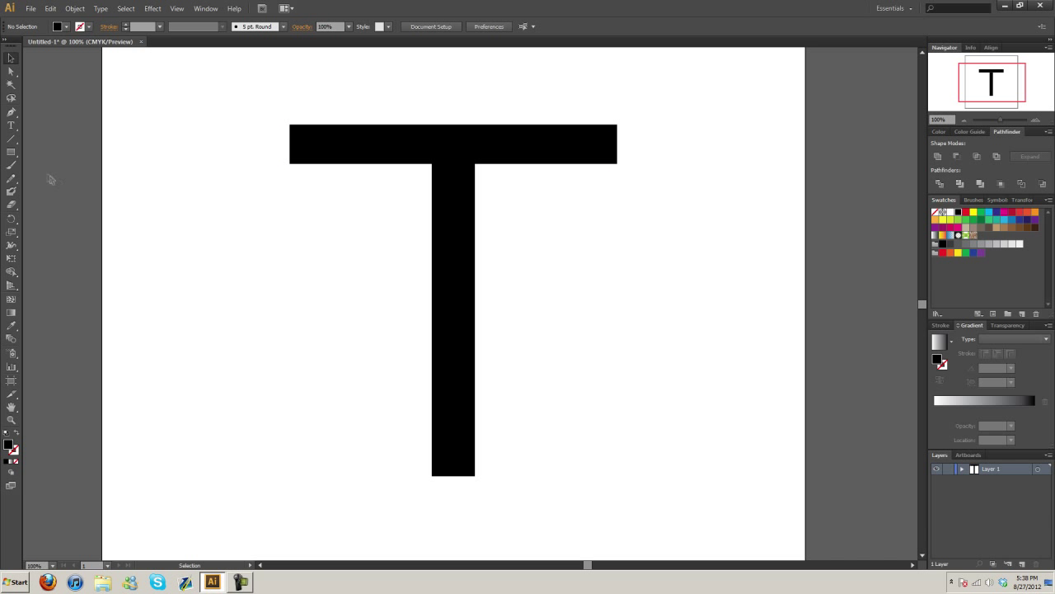
pyautogui.moveTo(241, 179)
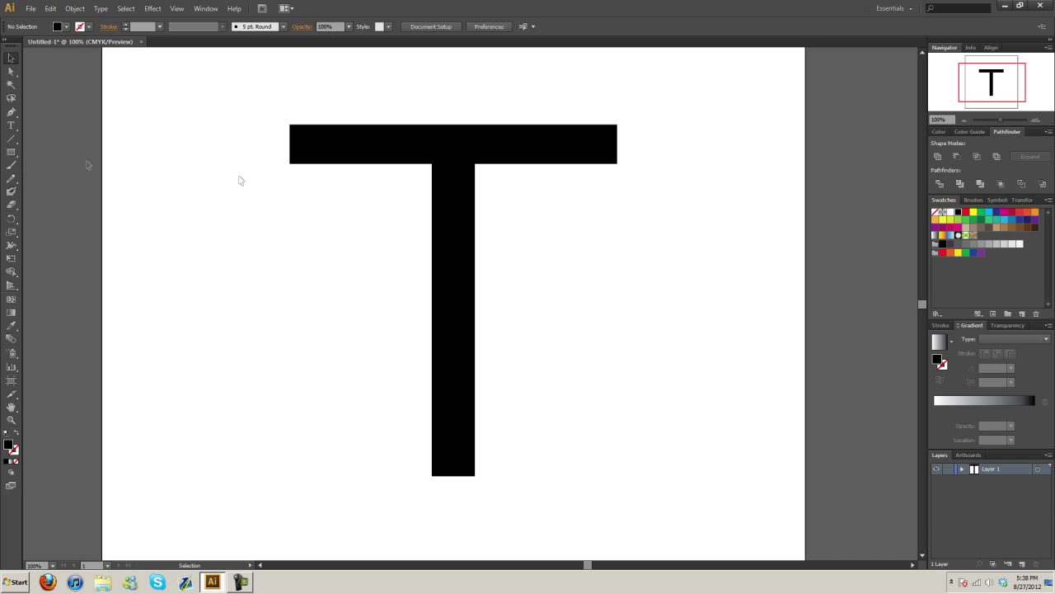
pyautogui.moveTo(284, 161)
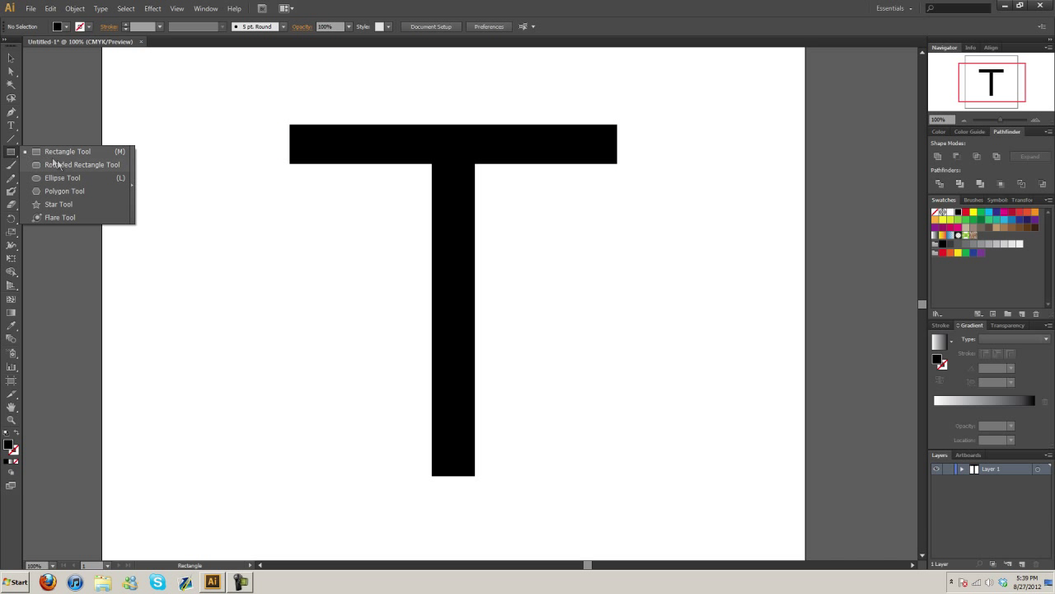
pyautogui.click(63, 179)
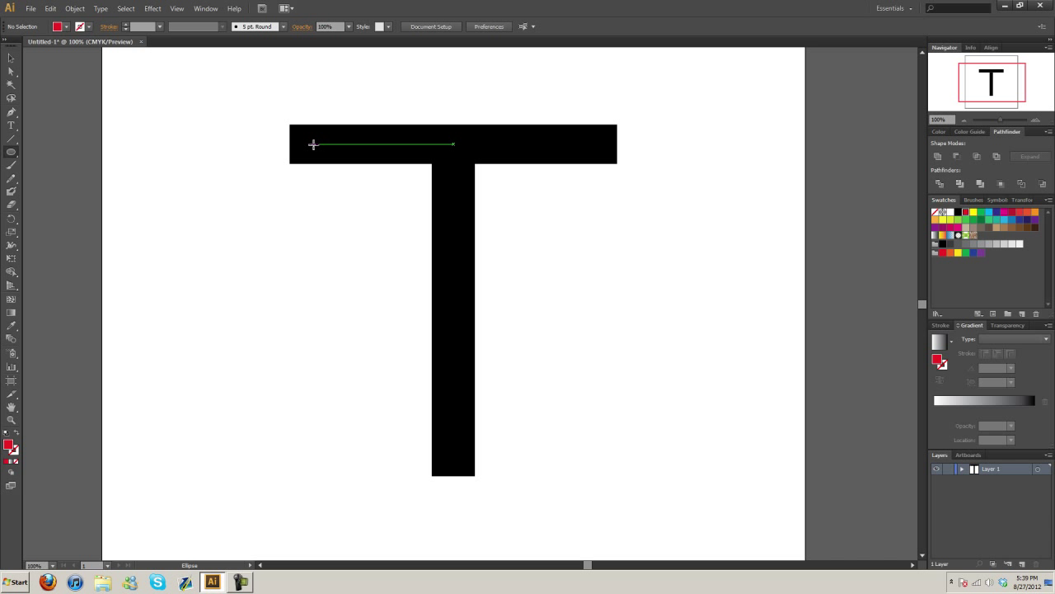
pyautogui.moveTo(314, 142)
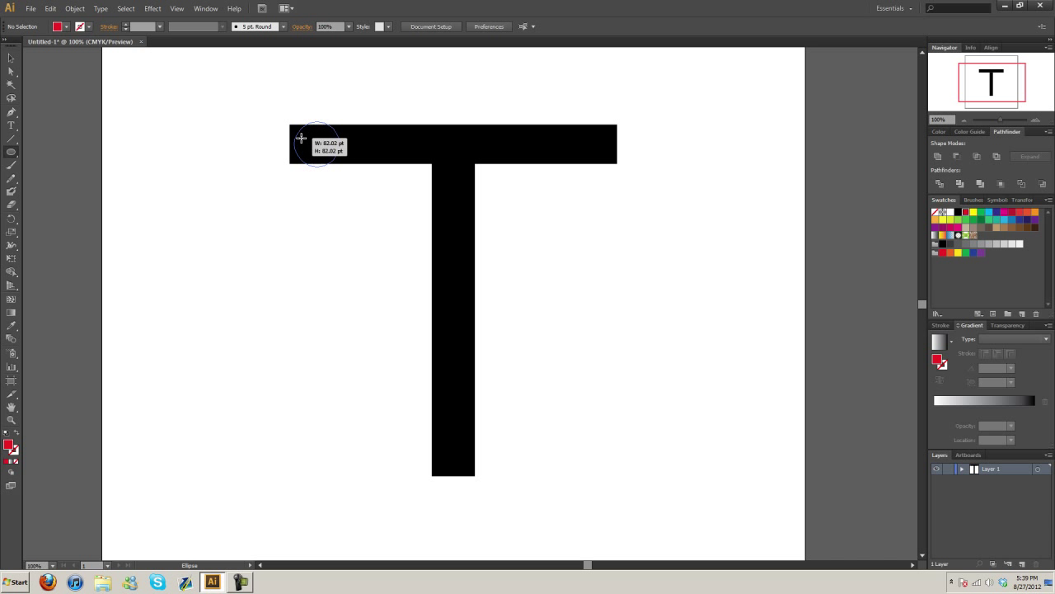
pyautogui.moveTo(300, 139); pyautogui.dragTo(328, 162)
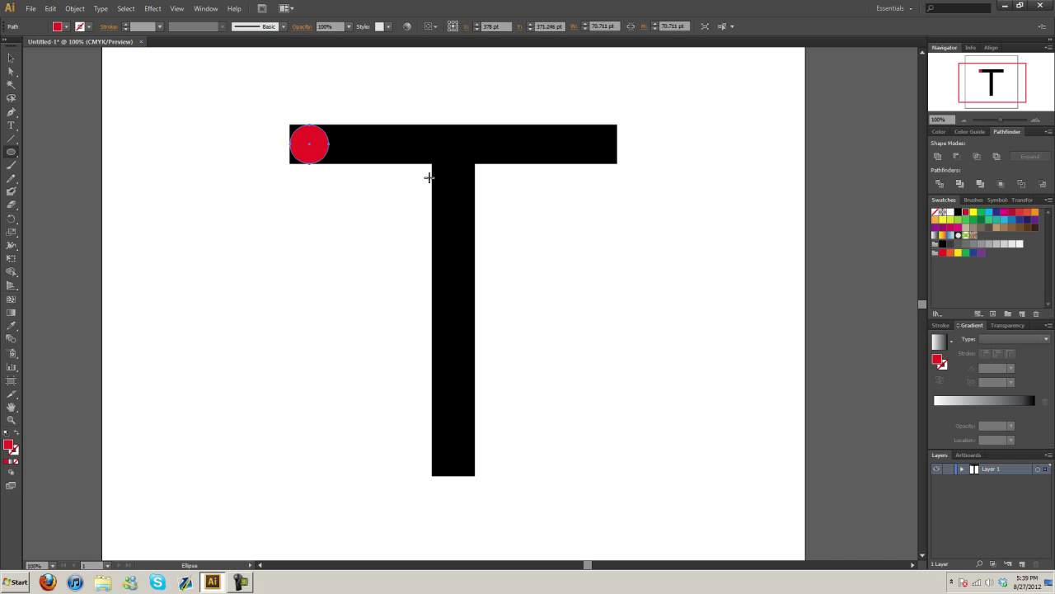
pyautogui.moveTo(215, 121)
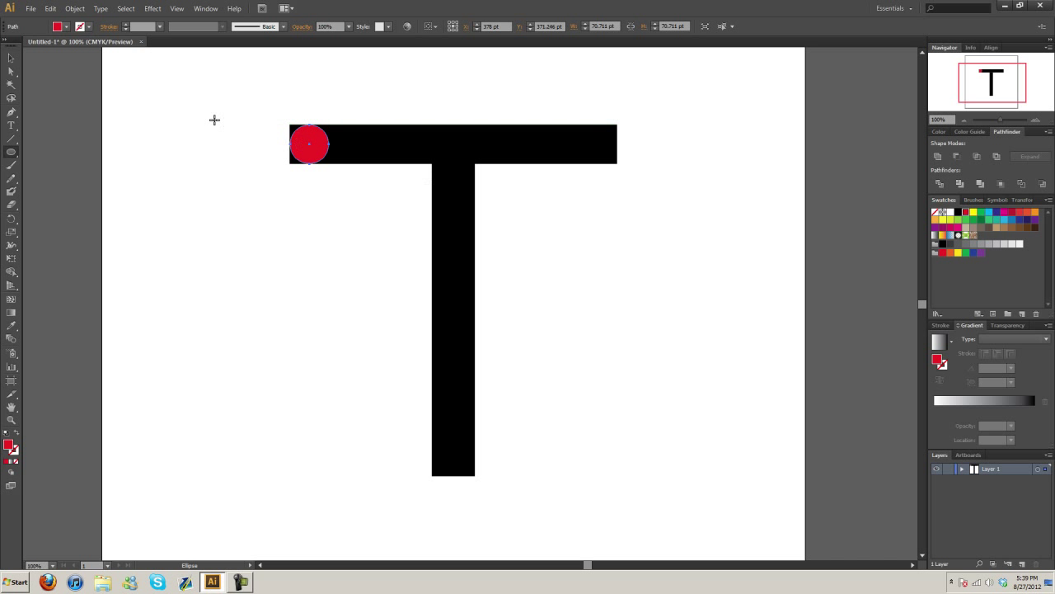
# - Draw a black square over the same end and trim with Pathfinder, leaving a rounded left end
pyautogui.click(10, 155)
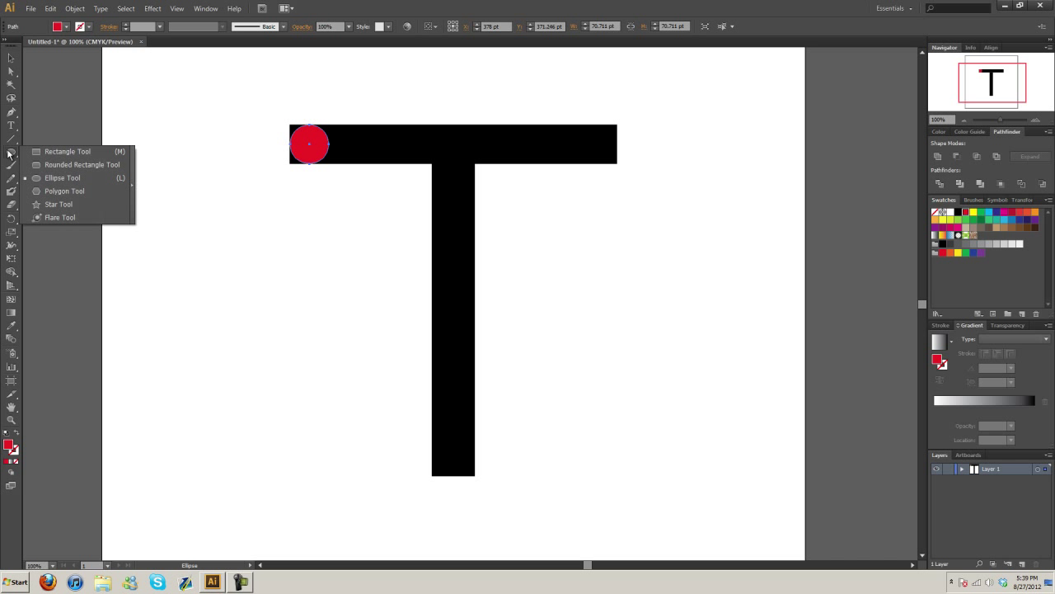
pyautogui.click(67, 152)
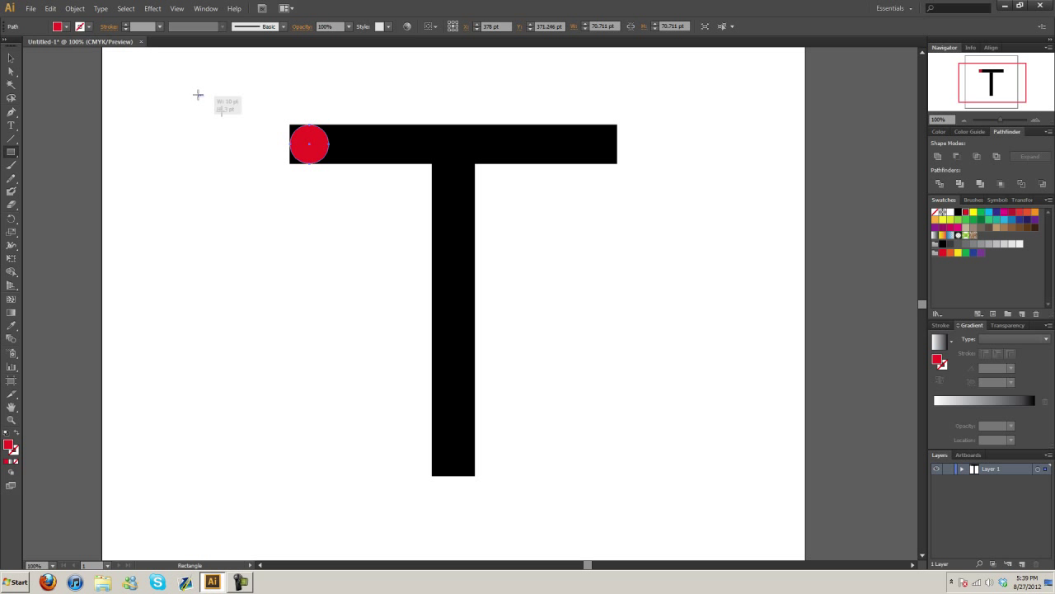
pyautogui.moveTo(197, 92); pyautogui.dragTo(310, 211)
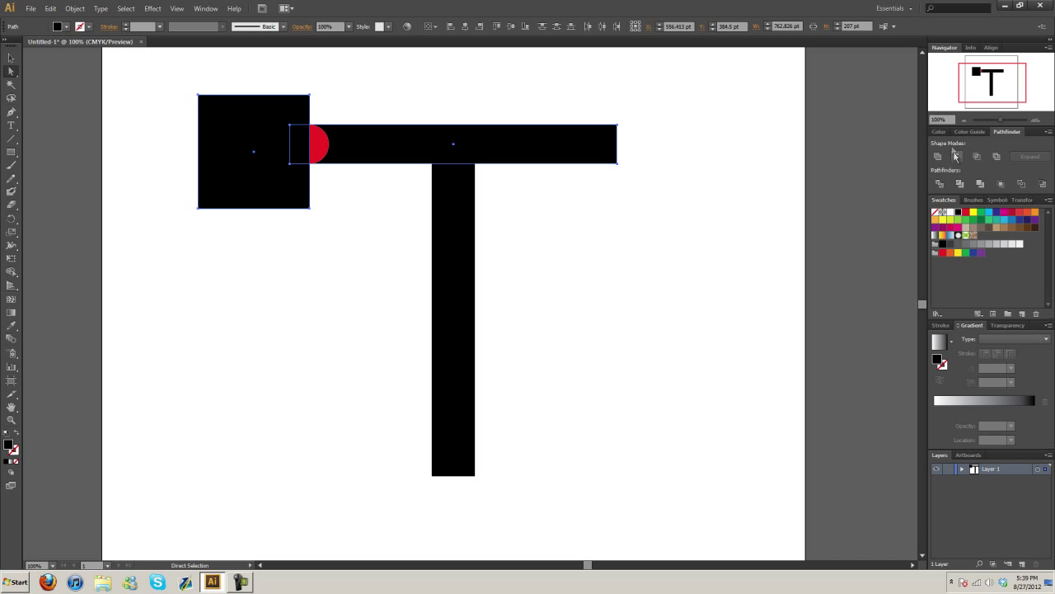
pyautogui.moveTo(267, 27)
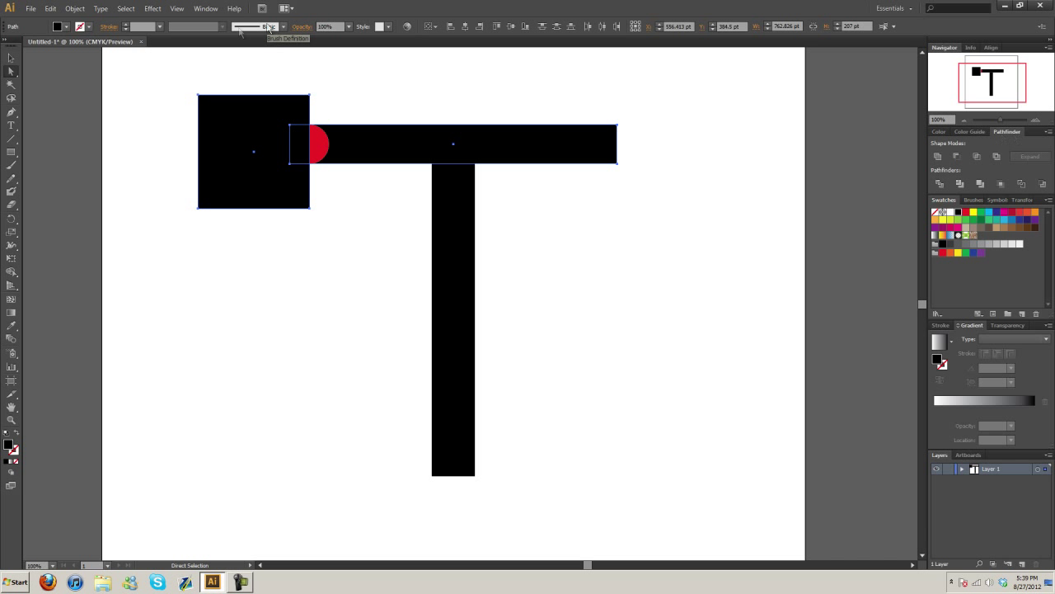
pyautogui.click(204, 8)
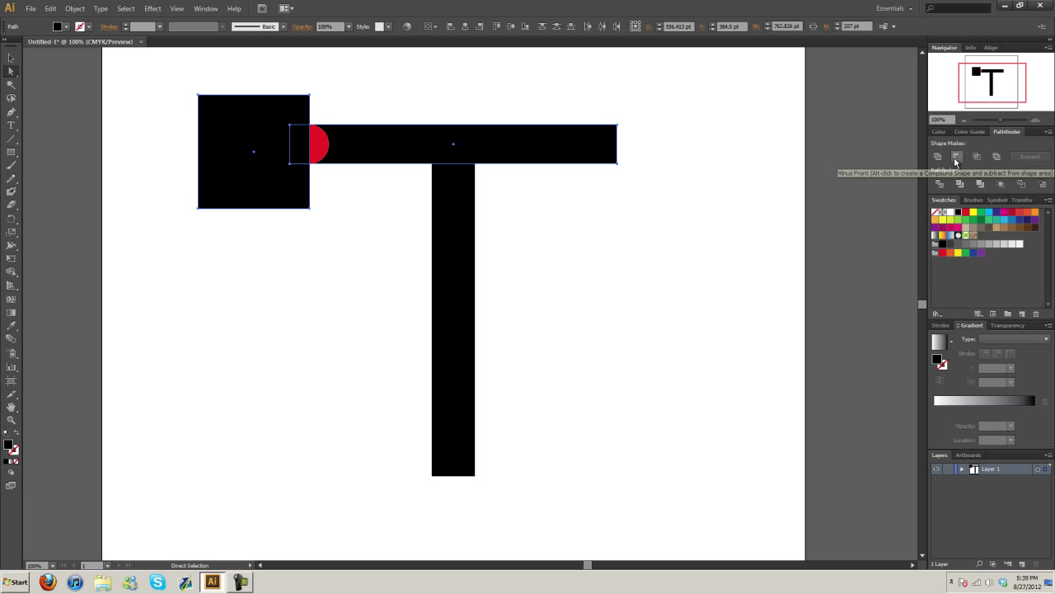
pyautogui.moveTo(956, 158)
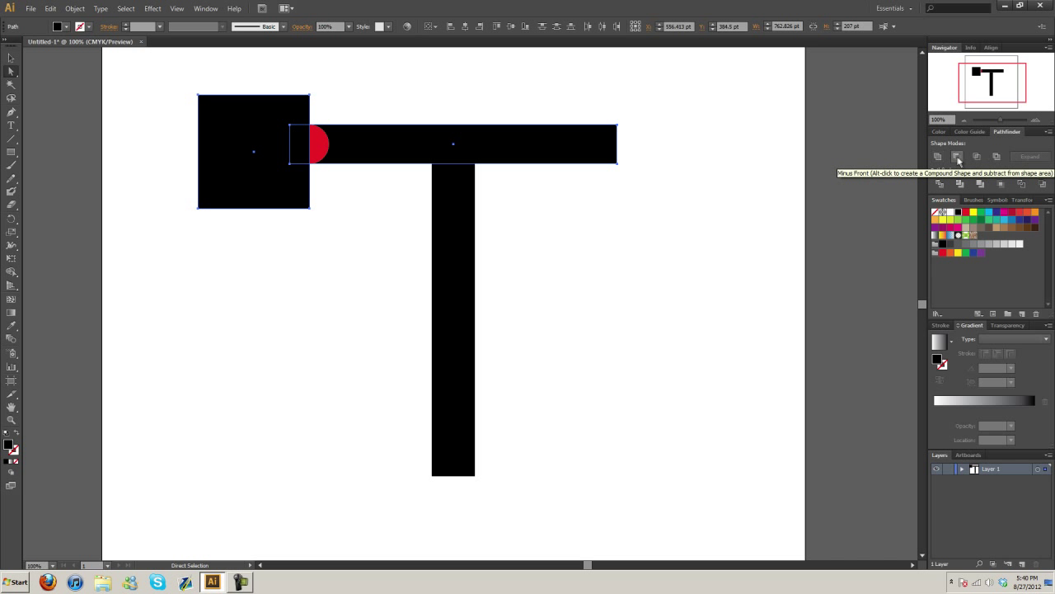
pyautogui.click(939, 157)
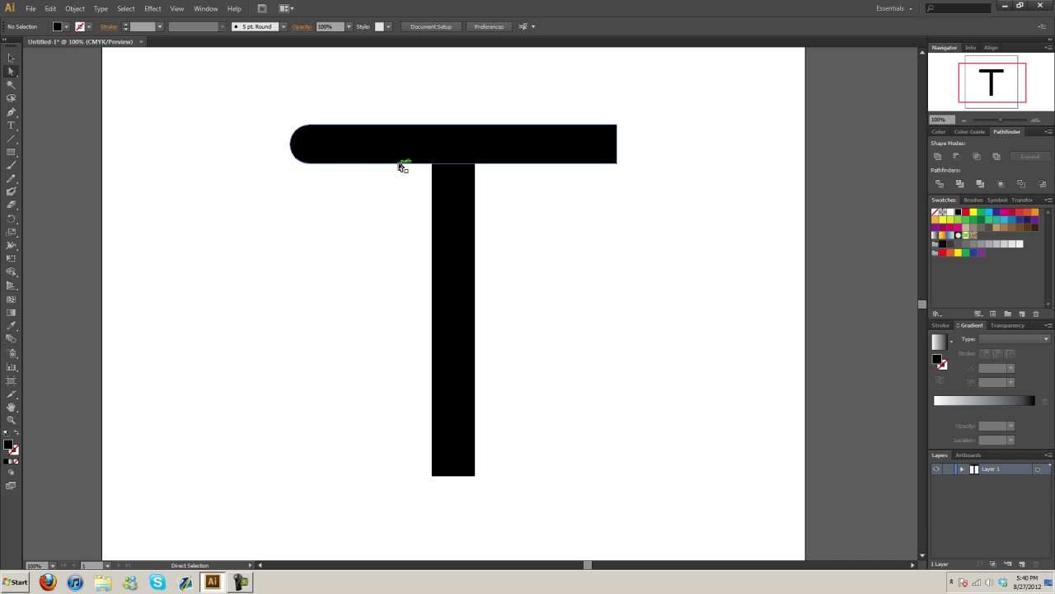
pyautogui.moveTo(412, 149)
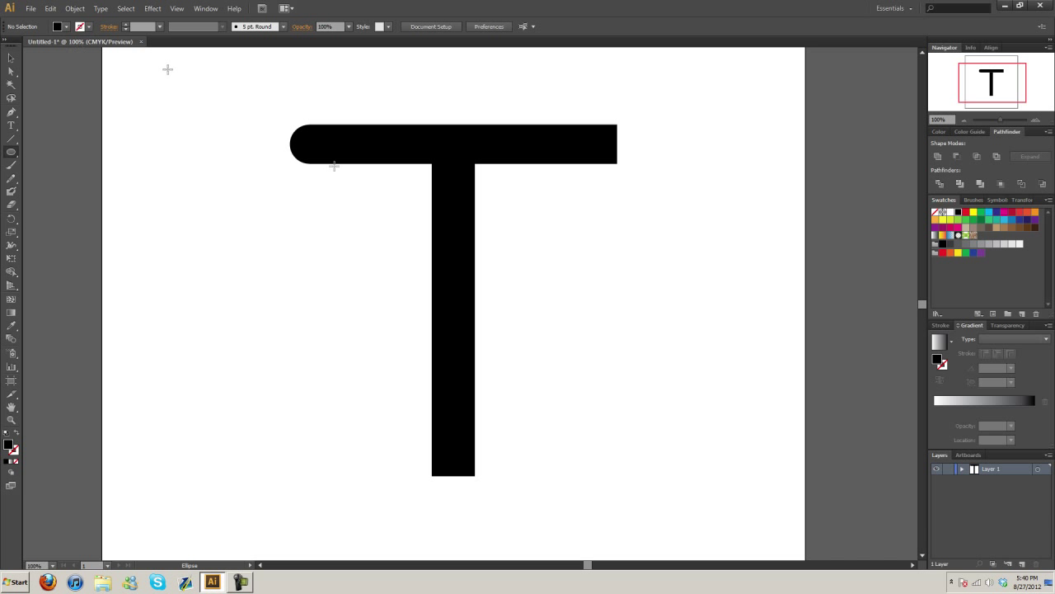
pyautogui.moveTo(402, 195)
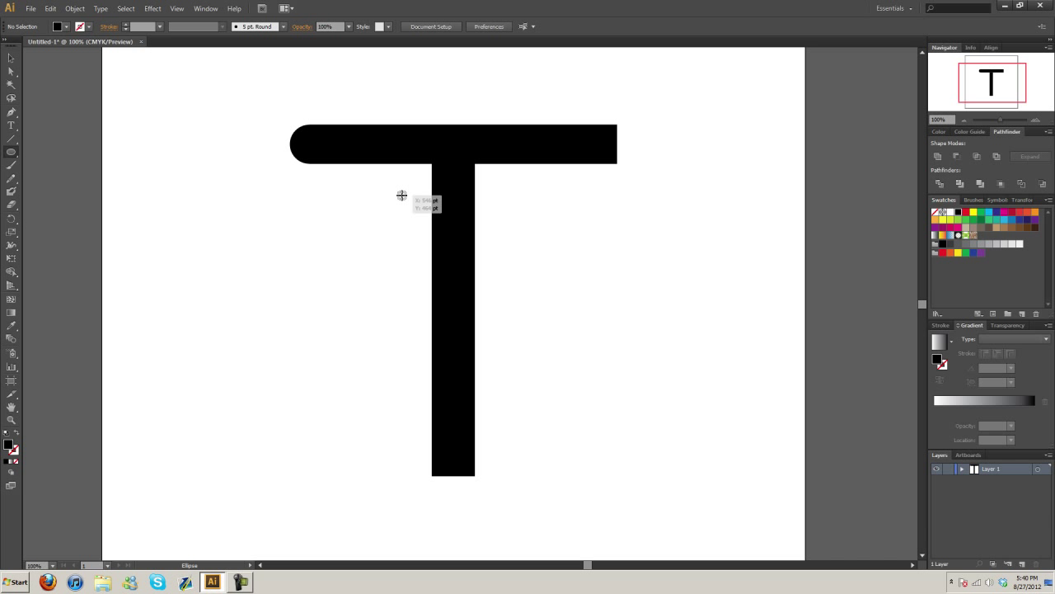
# - Draw a small circle and move it into the left stem-crossbar corner
pyautogui.moveTo(383, 185); pyautogui.dragTo(420, 211)
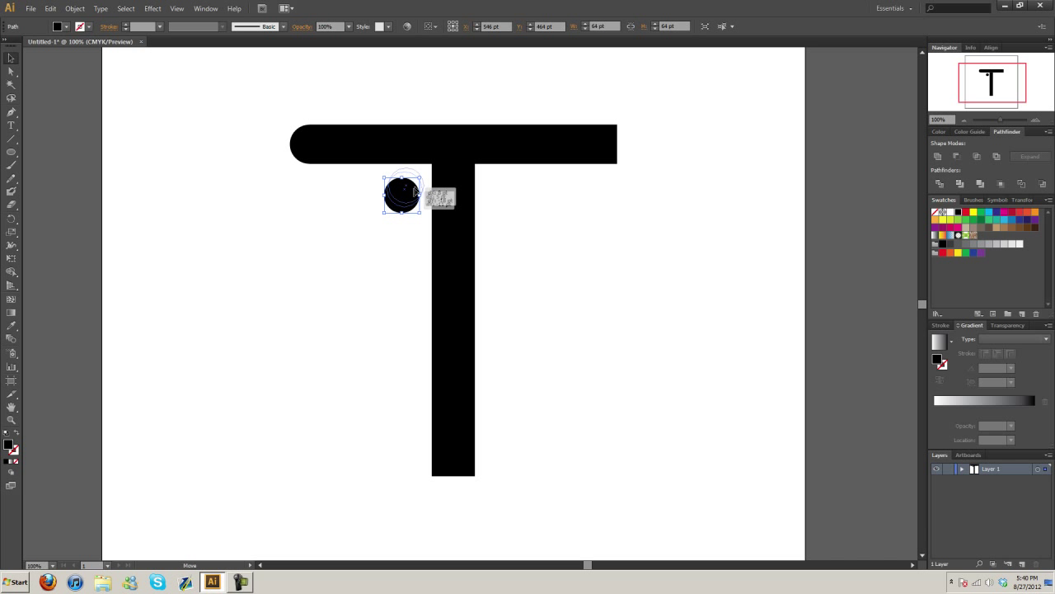
pyautogui.moveTo(402, 195); pyautogui.dragTo(414, 182)
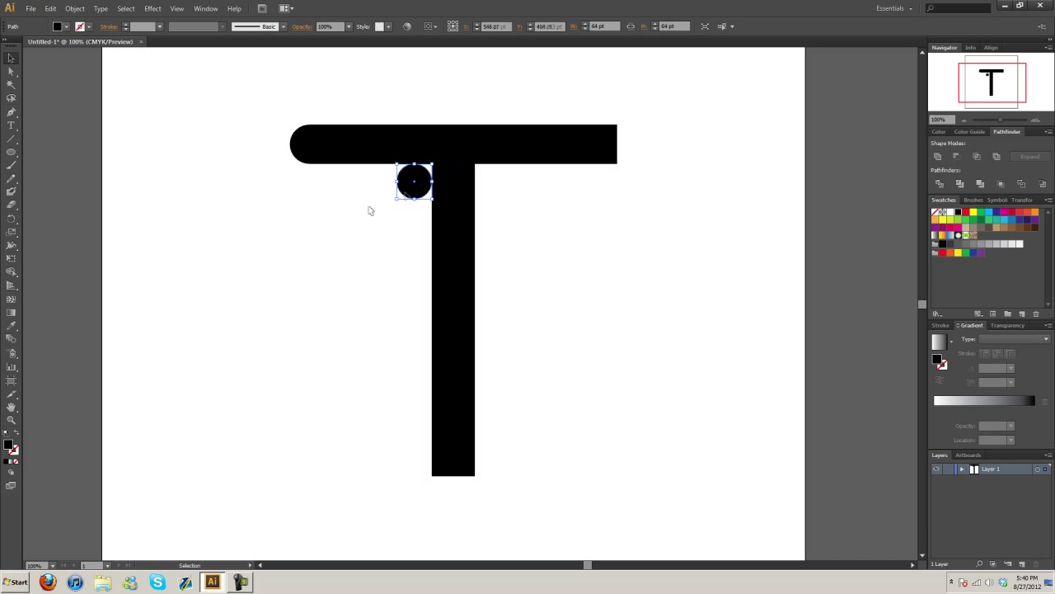
pyautogui.click(1035, 118)
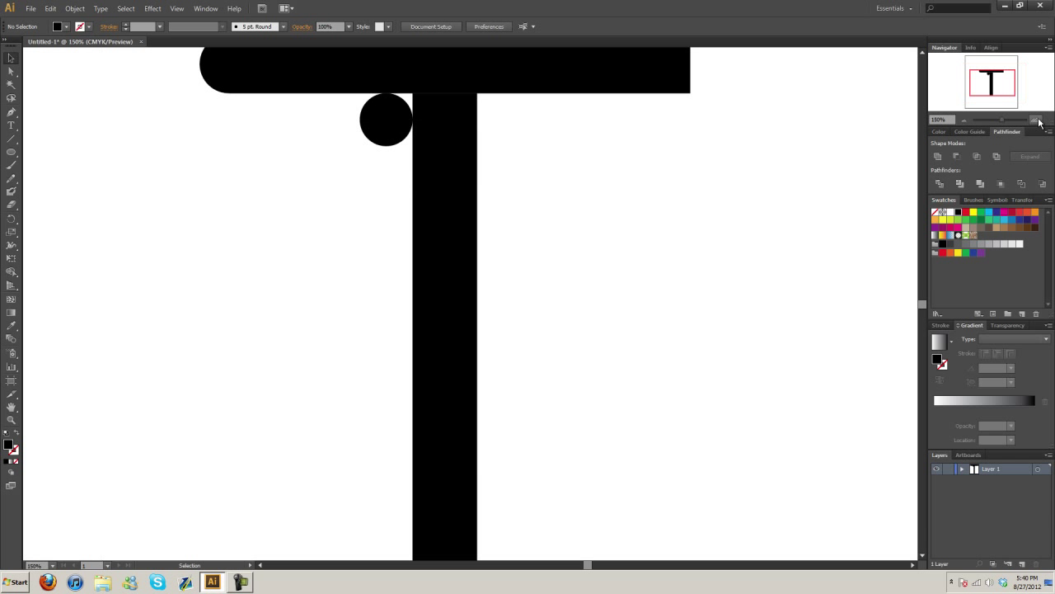
pyautogui.click(1037, 119)
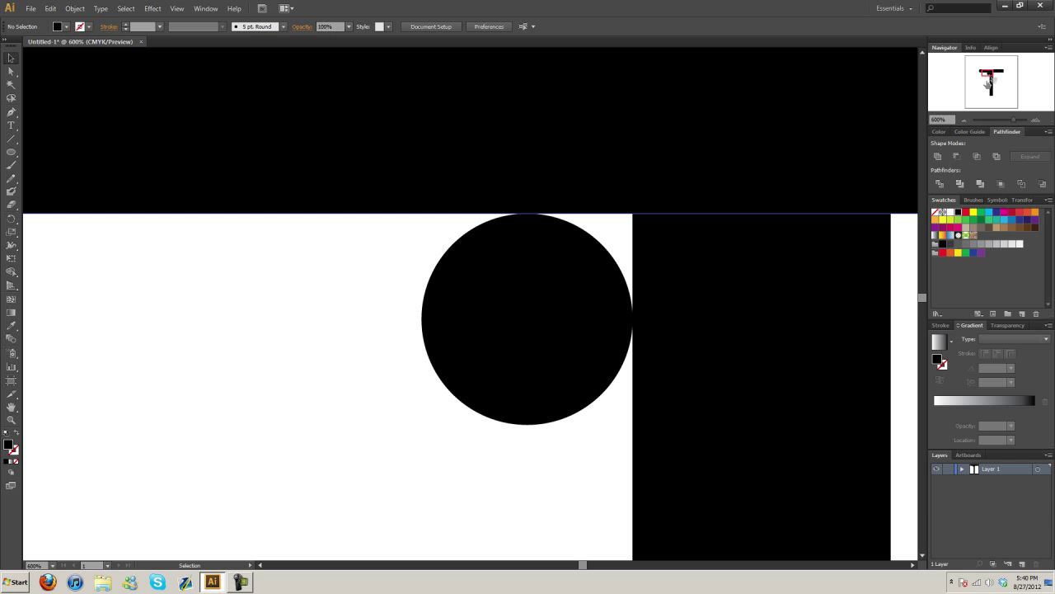
# - Merge the corner circle into the T with Shape Builder so the inside corner curves smoothly
pyautogui.click(527, 320)
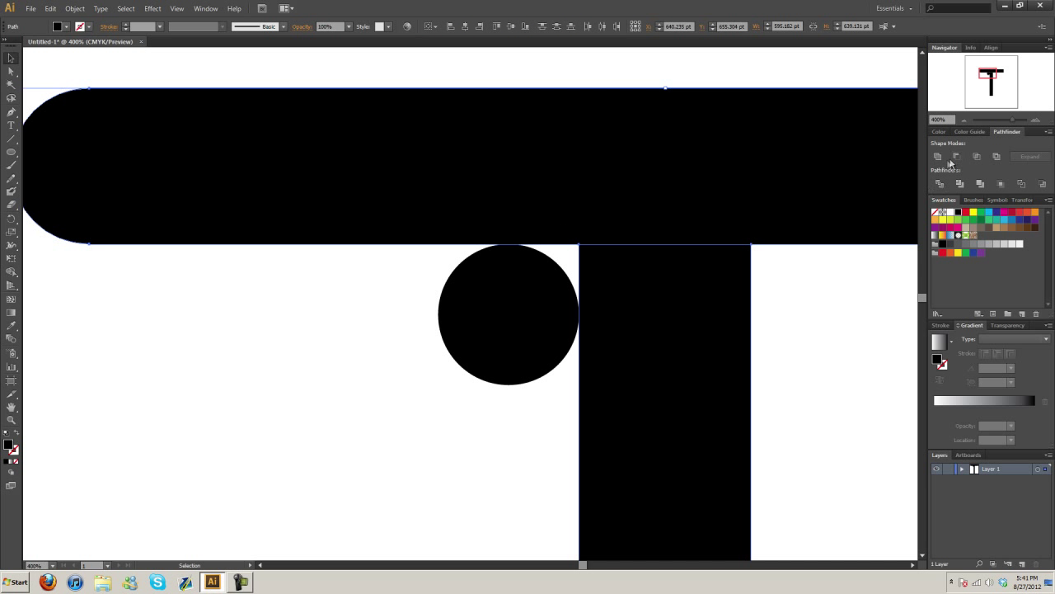
pyautogui.click(508, 314)
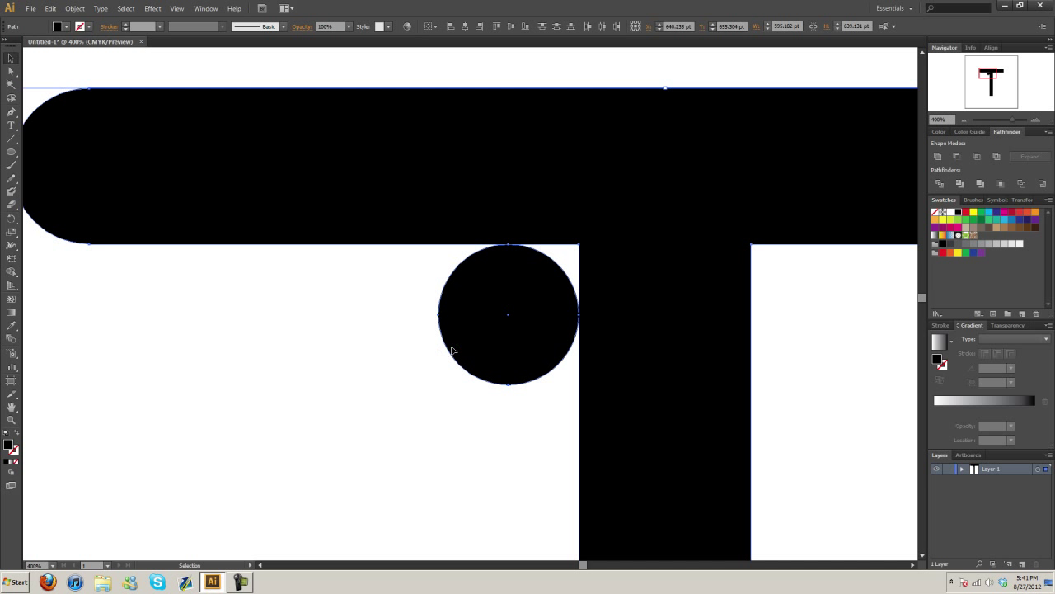
pyautogui.moveTo(13, 274)
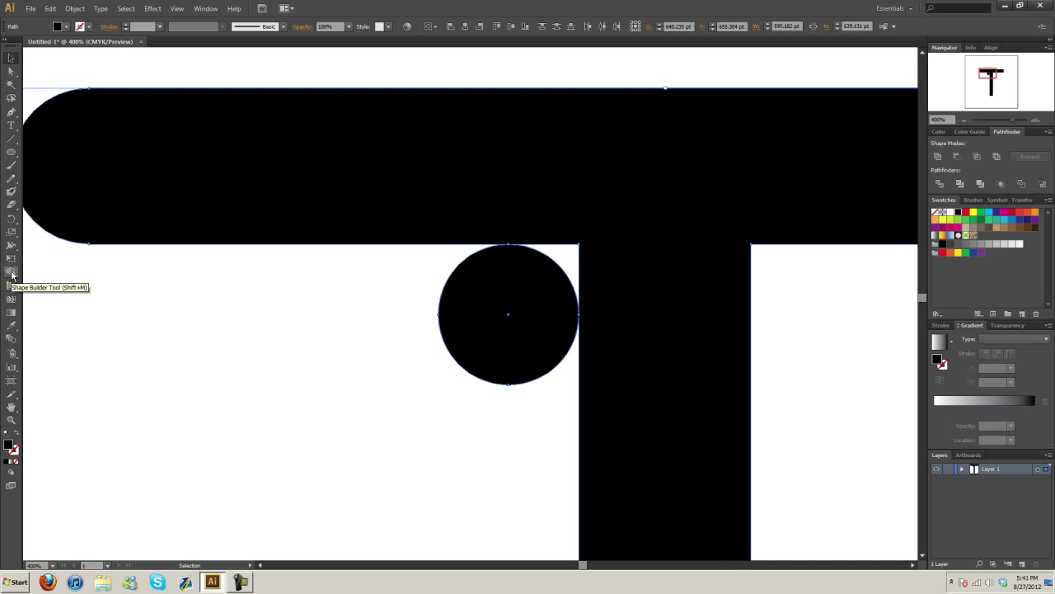
pyautogui.click(11, 274)
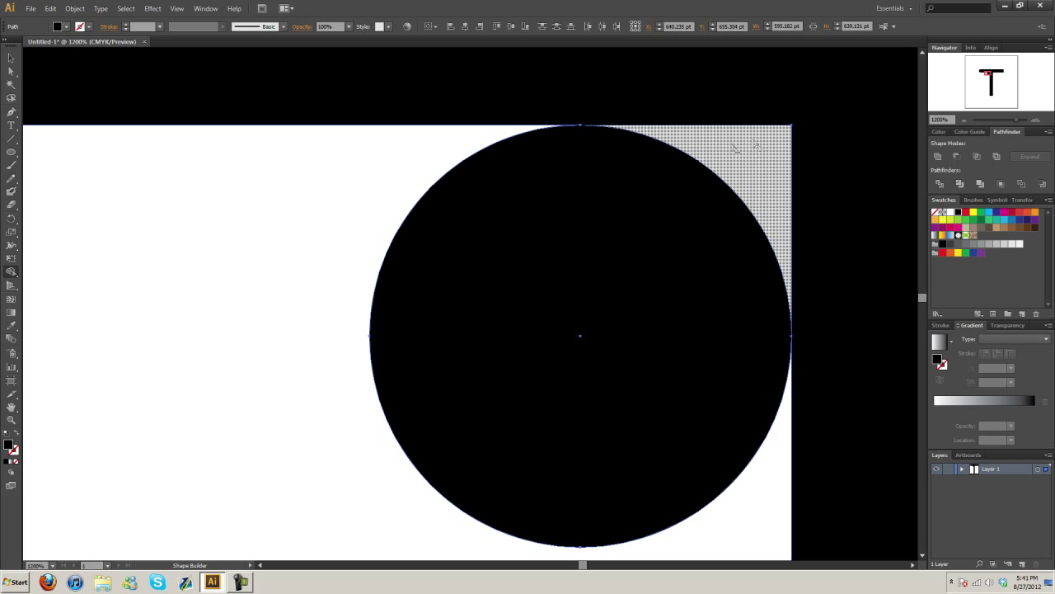
pyautogui.moveTo(745, 165)
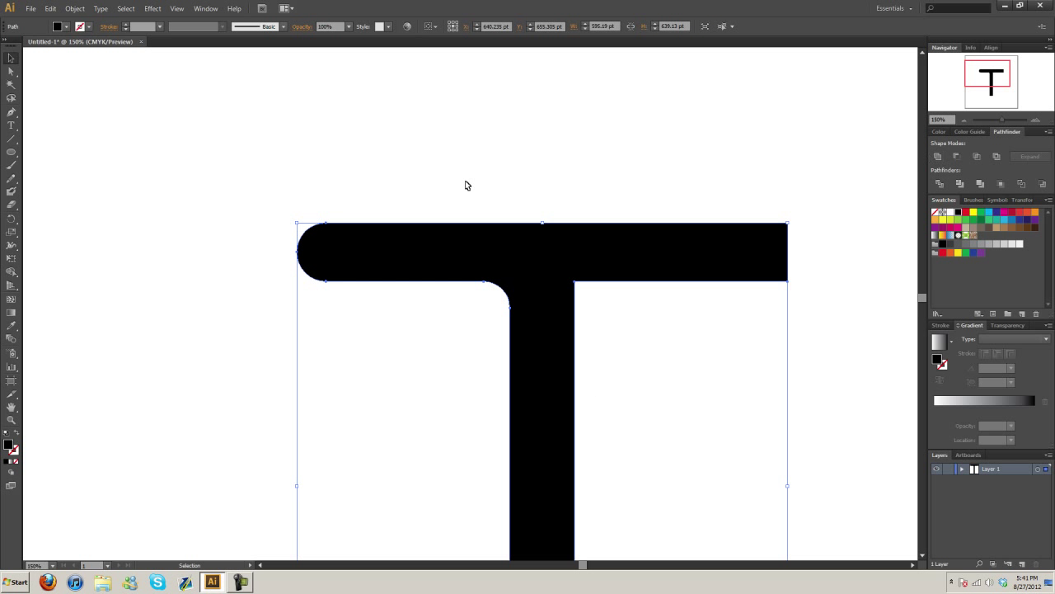
pyautogui.click(469, 184)
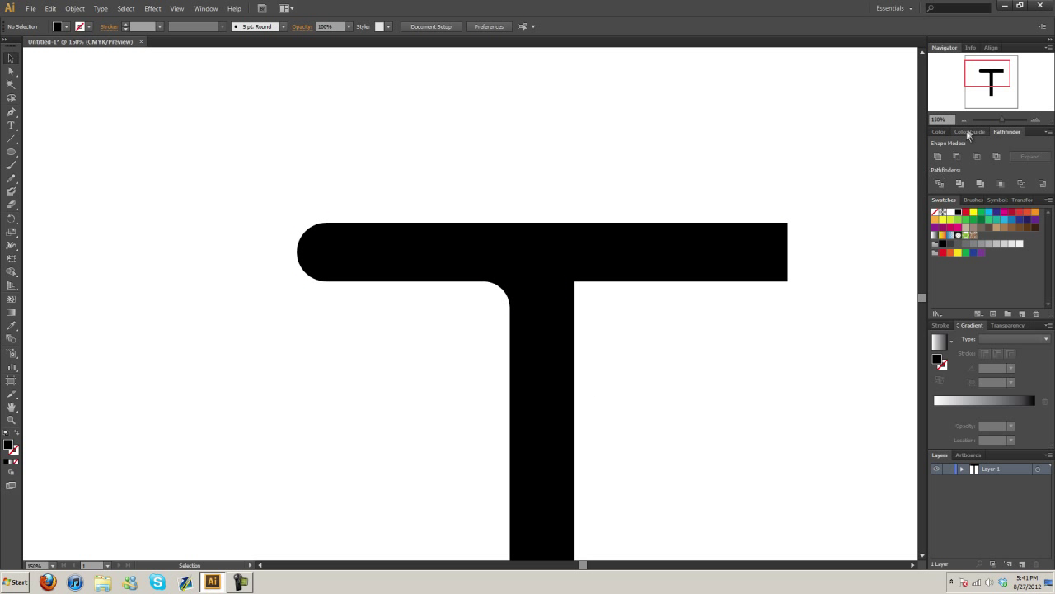
pyautogui.moveTo(488, 285)
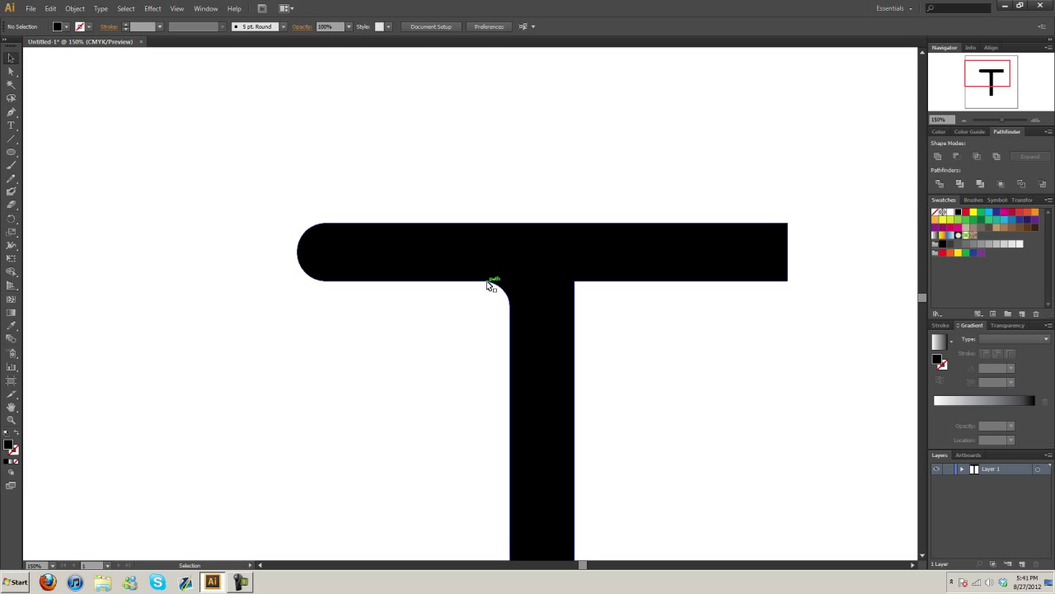
pyautogui.moveTo(542, 350)
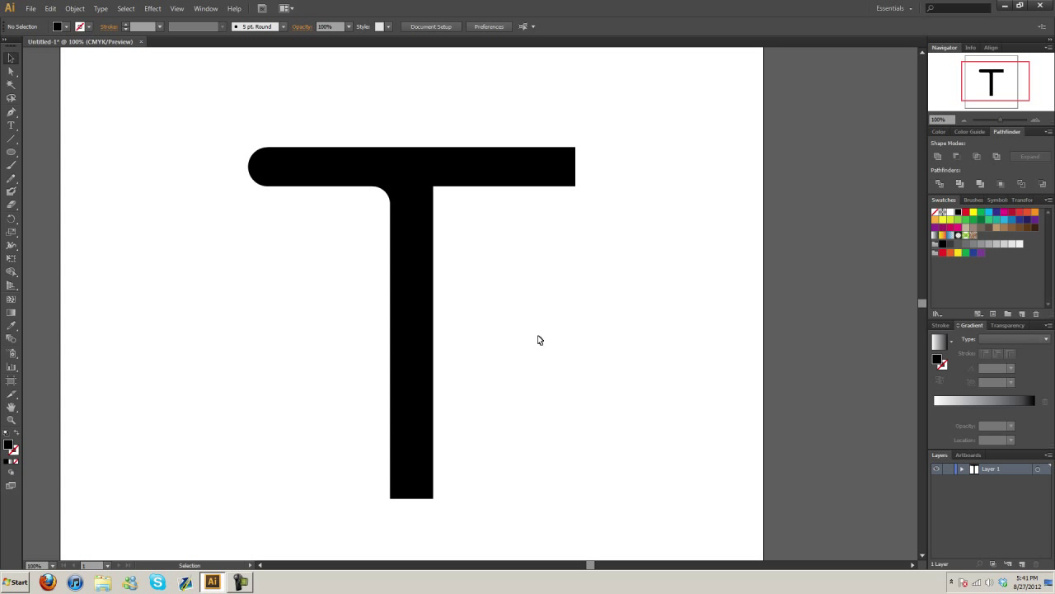
pyautogui.moveTo(541, 339); pyautogui.dragTo(223, 182)
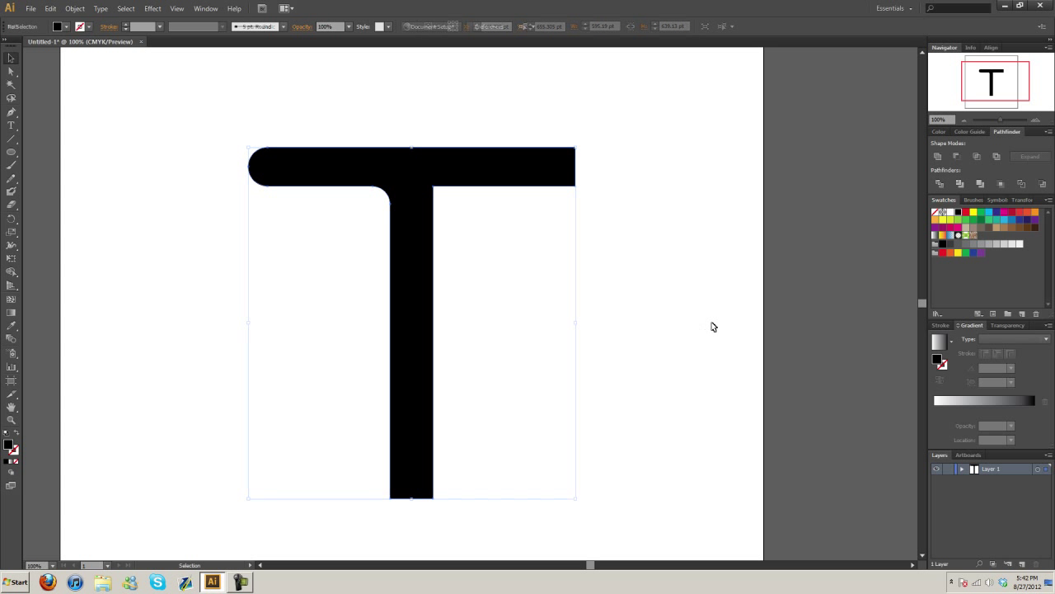
pyautogui.click(713, 323)
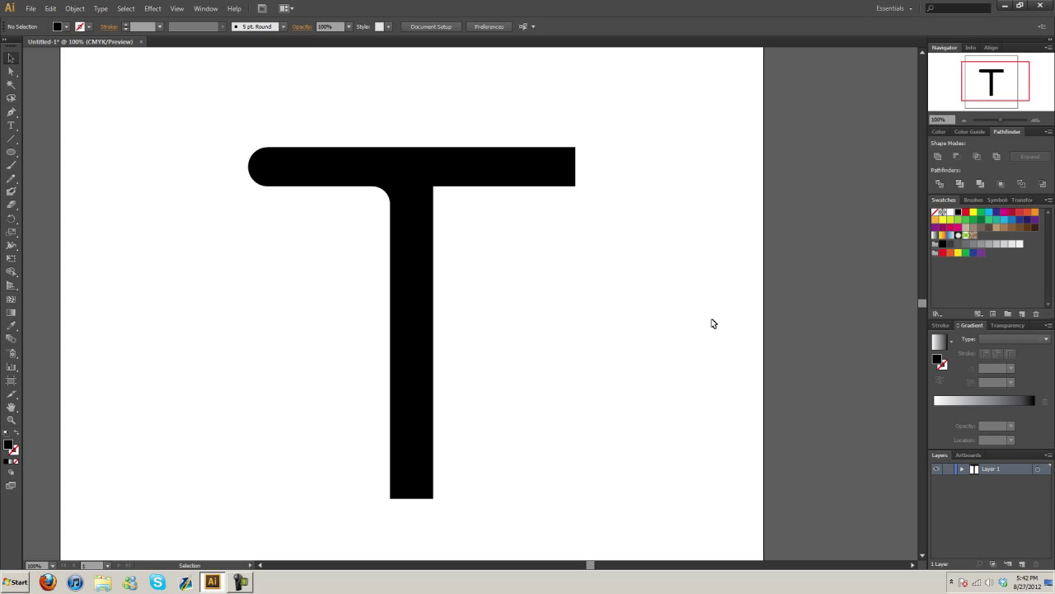
pyautogui.moveTo(996, 170)
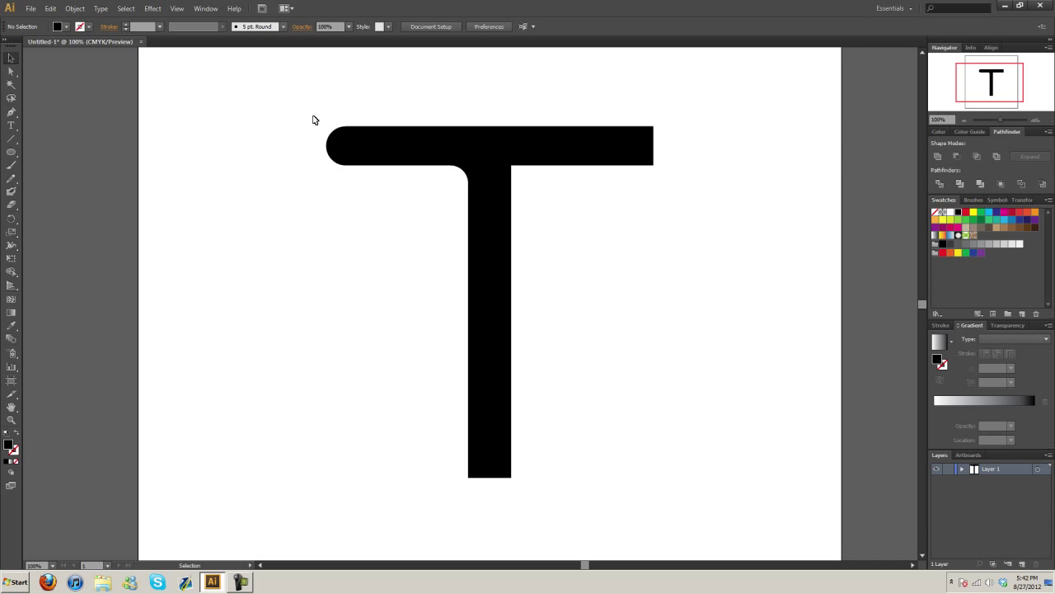
pyautogui.moveTo(302, 119)
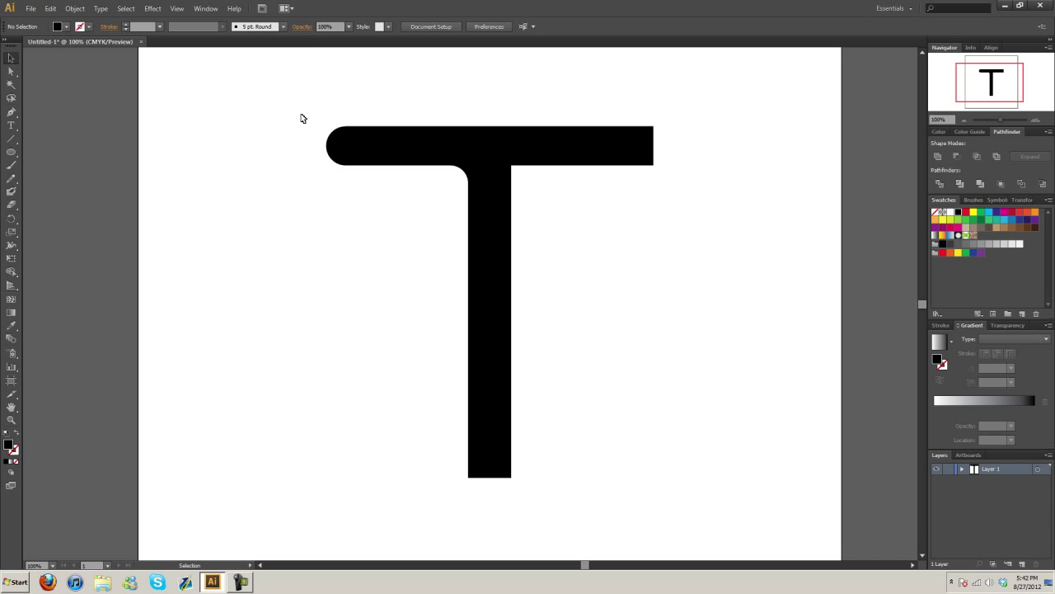
pyautogui.moveTo(297, 115)
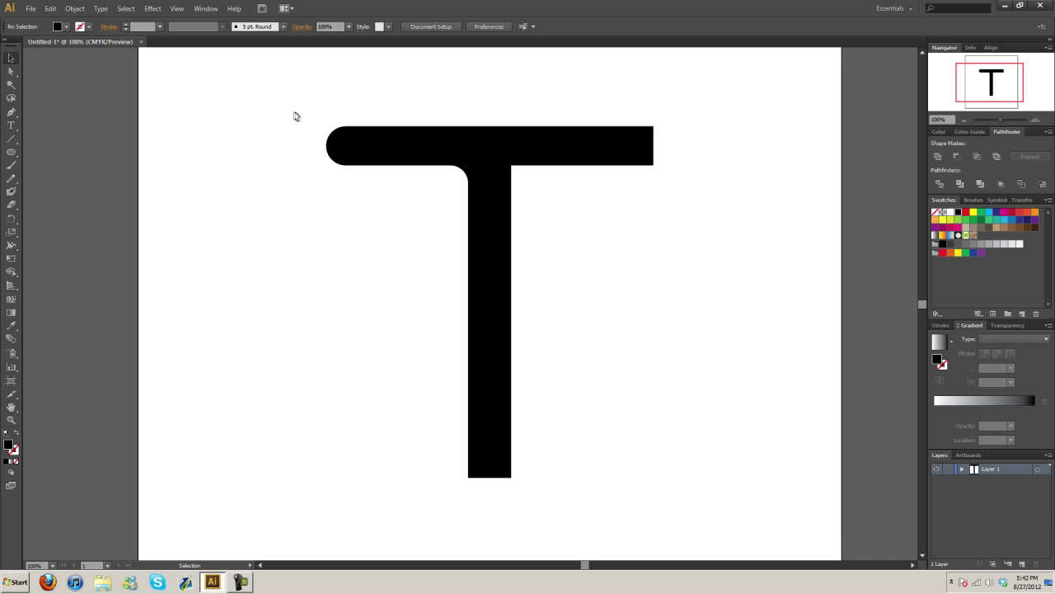
pyautogui.moveTo(289, 114)
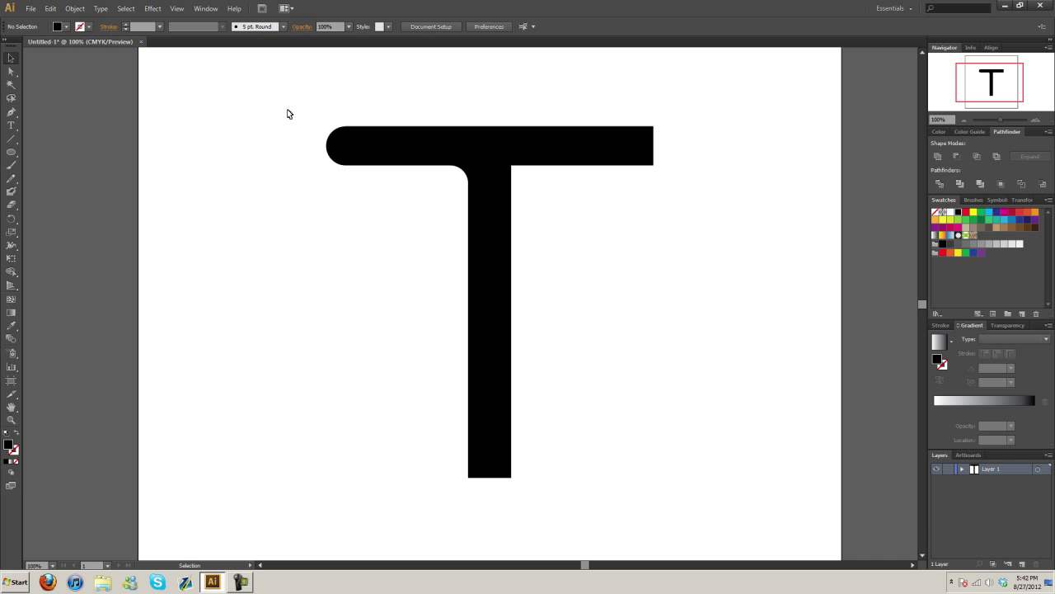